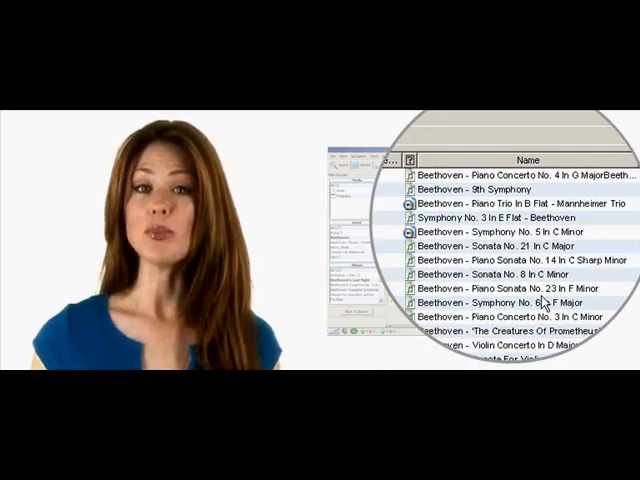
scroll(down, 3)
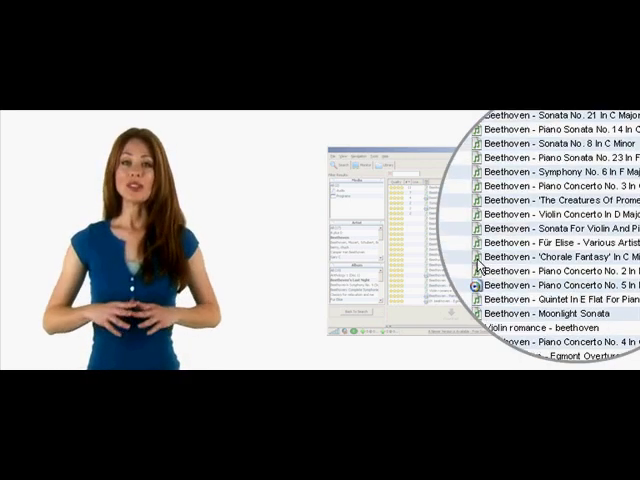
scroll(up, 3)
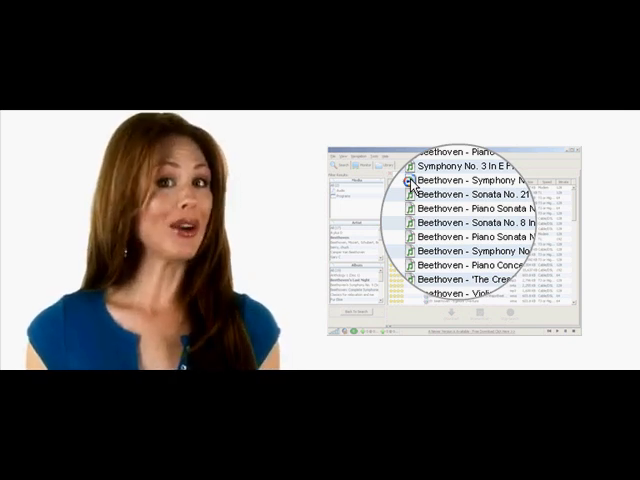
scroll(down, 3)
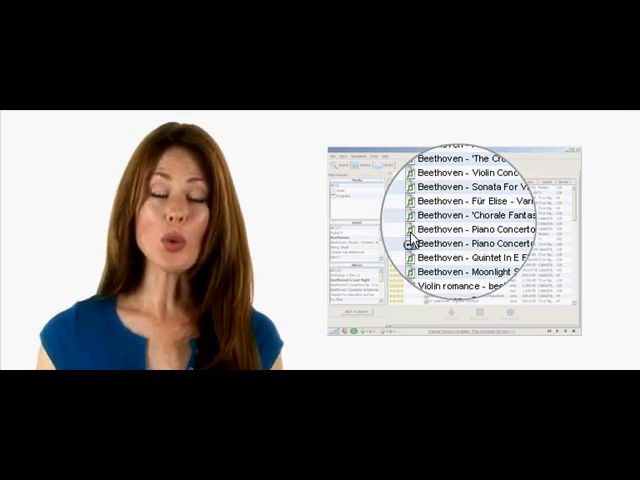